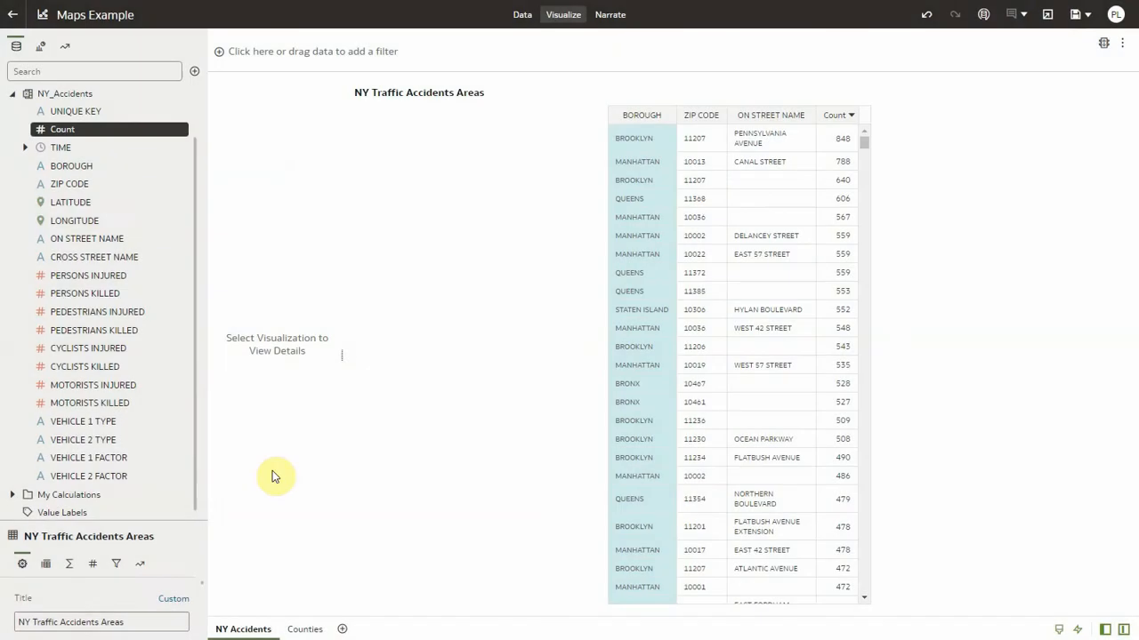
Plot every accident location as a map from the LATITUDE and LONGITUDE fields.
click(70, 202)
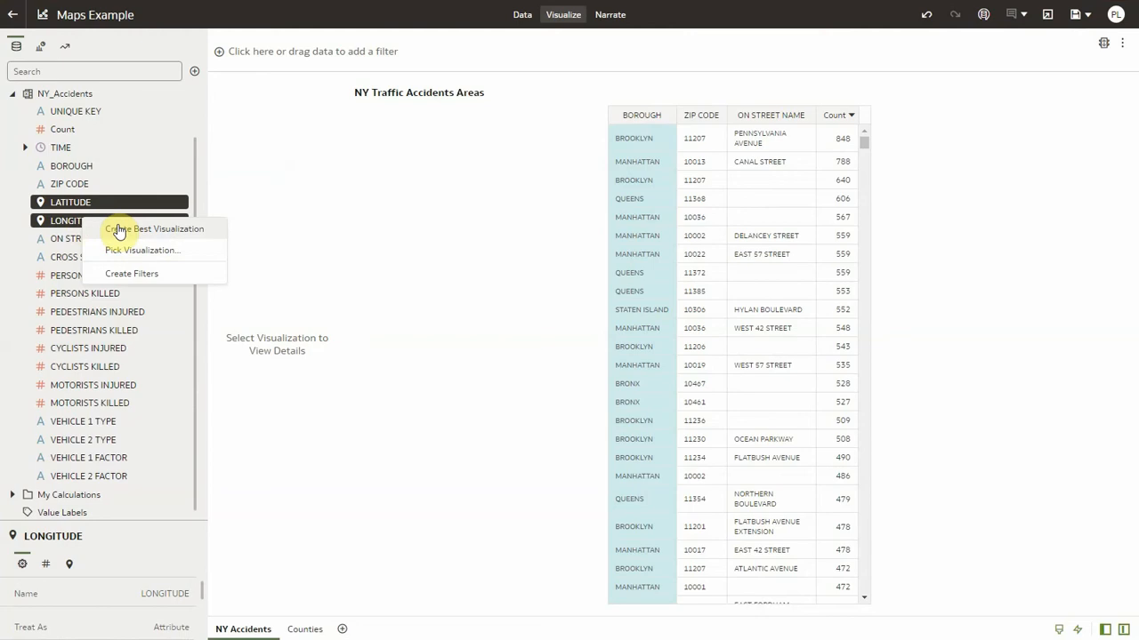
click(153, 229)
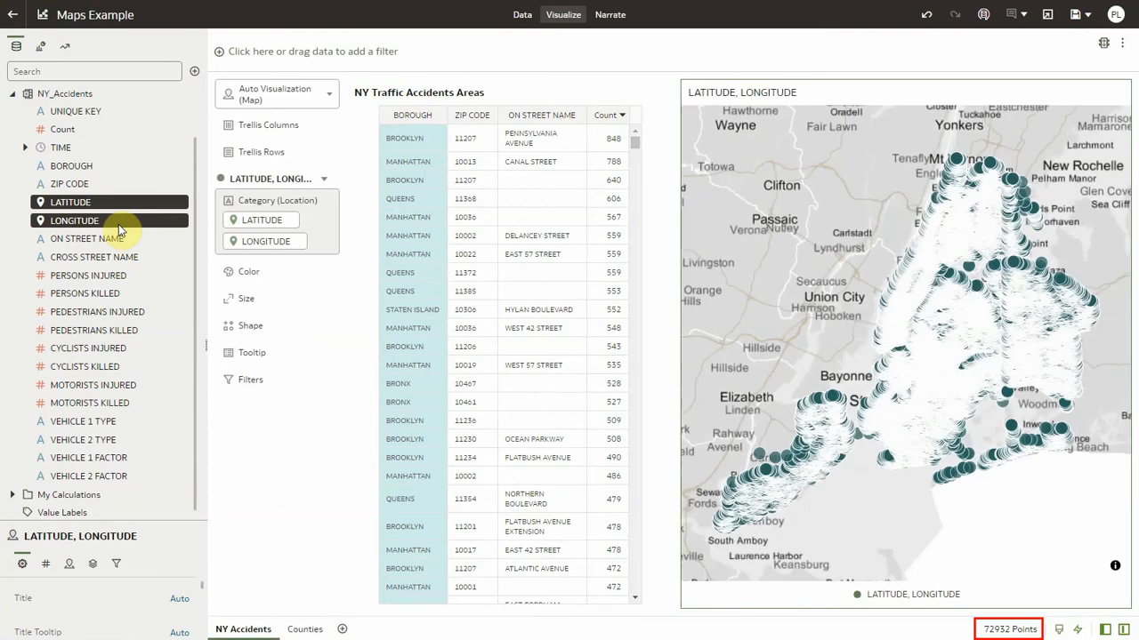
mouse_move(149, 519)
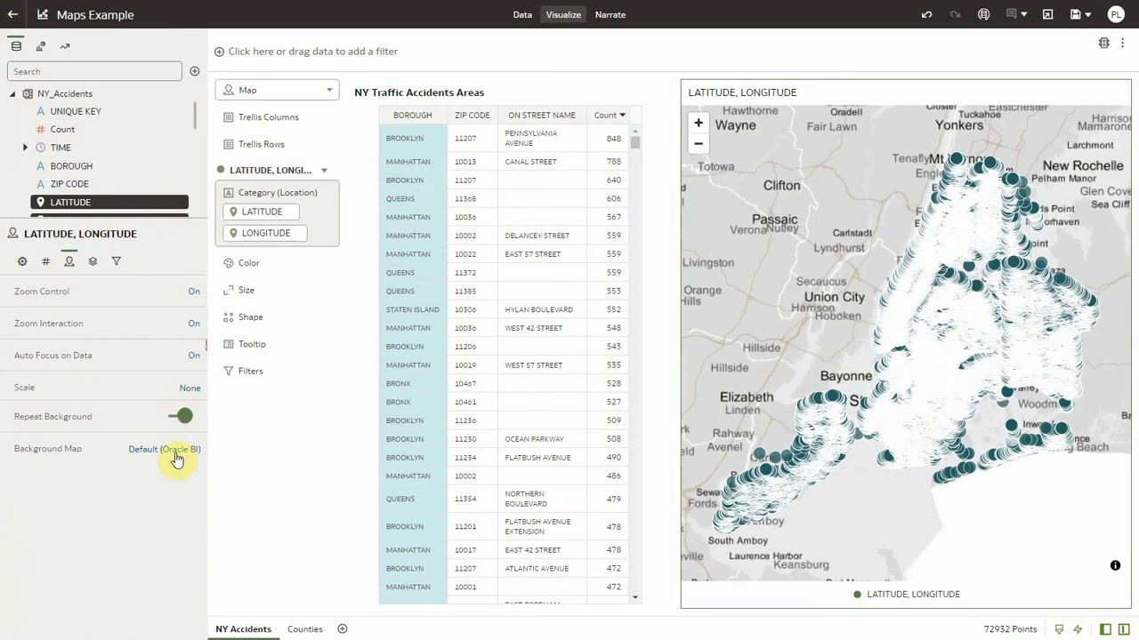
Set the background map to Oracle Maps and the accidents layer type to Cluster.
click(164, 449)
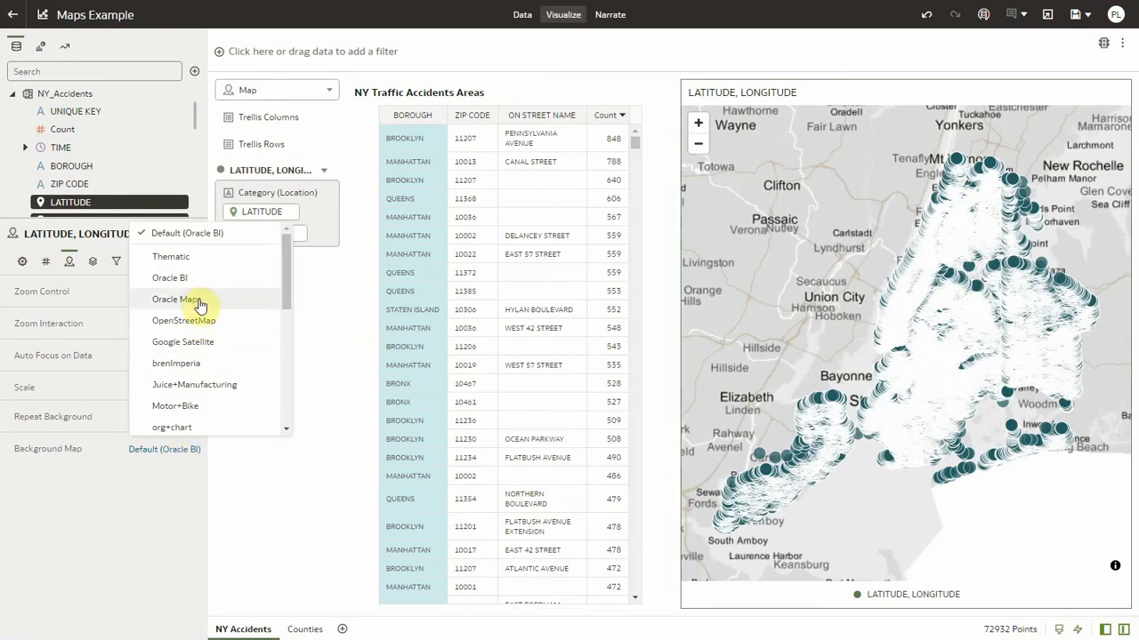
click(177, 299)
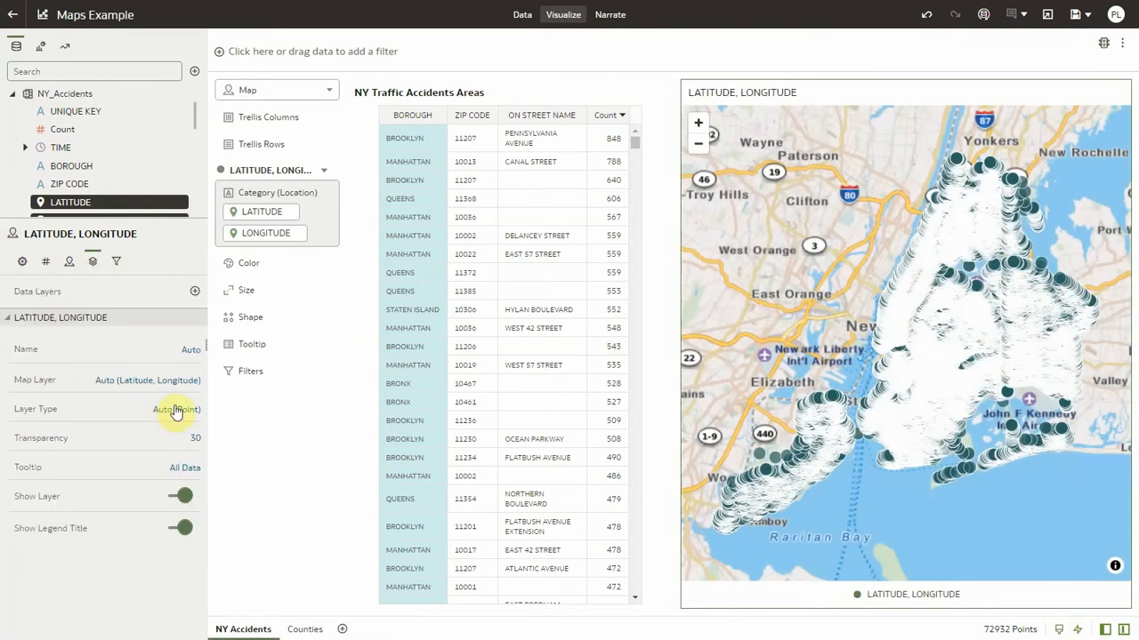
click(175, 408)
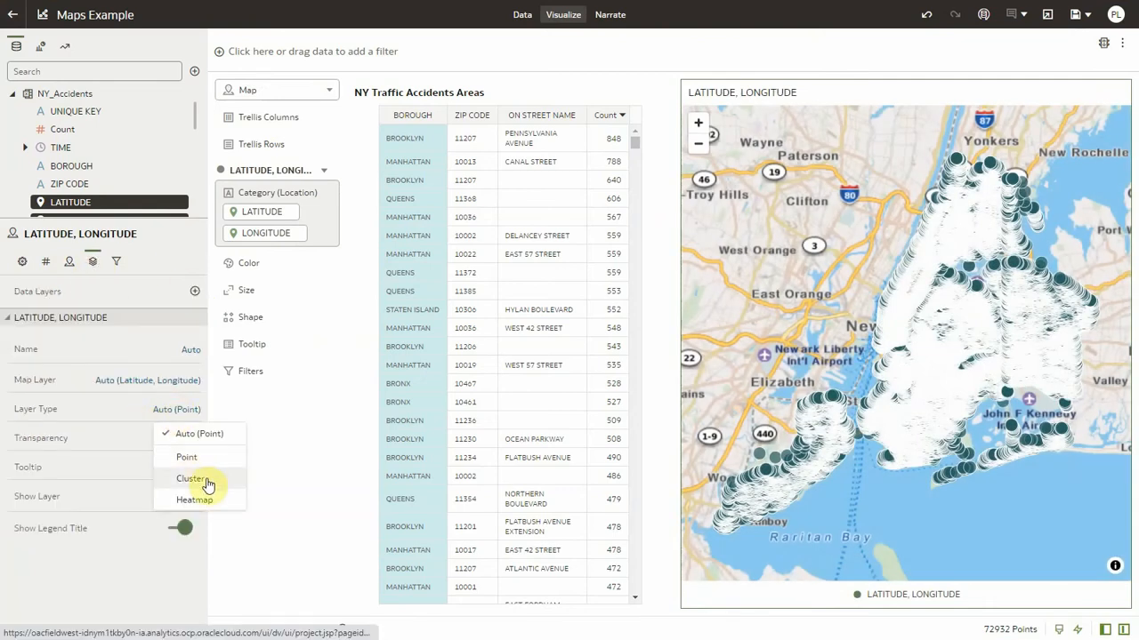
click(190, 479)
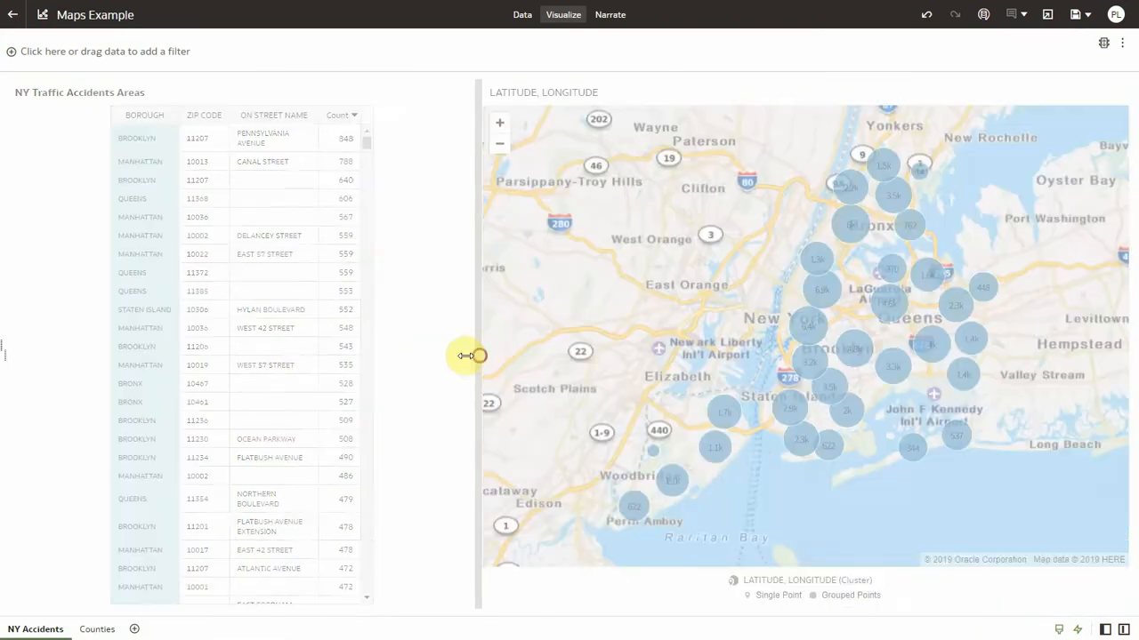
Widen the map by narrowing the table and zoom out to the whole world.
drag(467, 356, 298, 344)
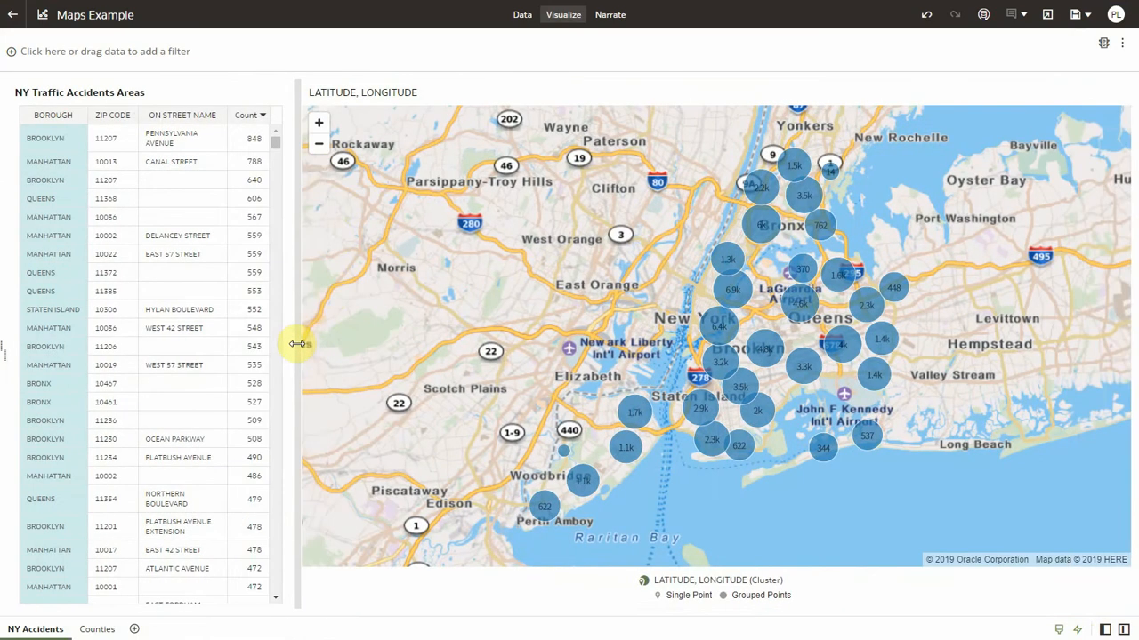
click(318, 144)
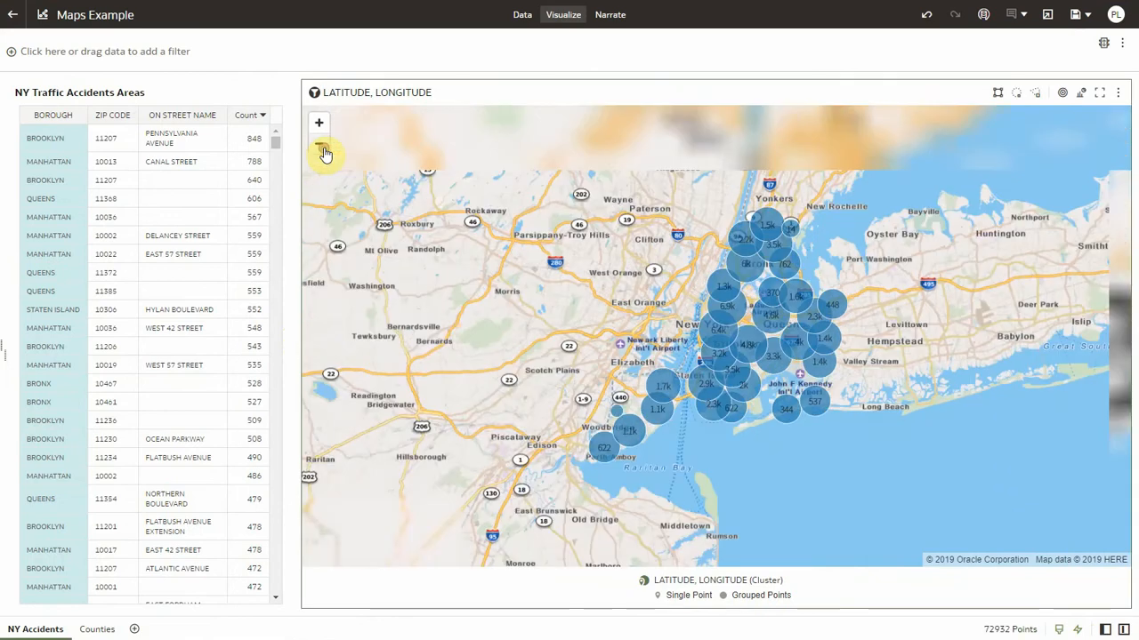
click(319, 153)
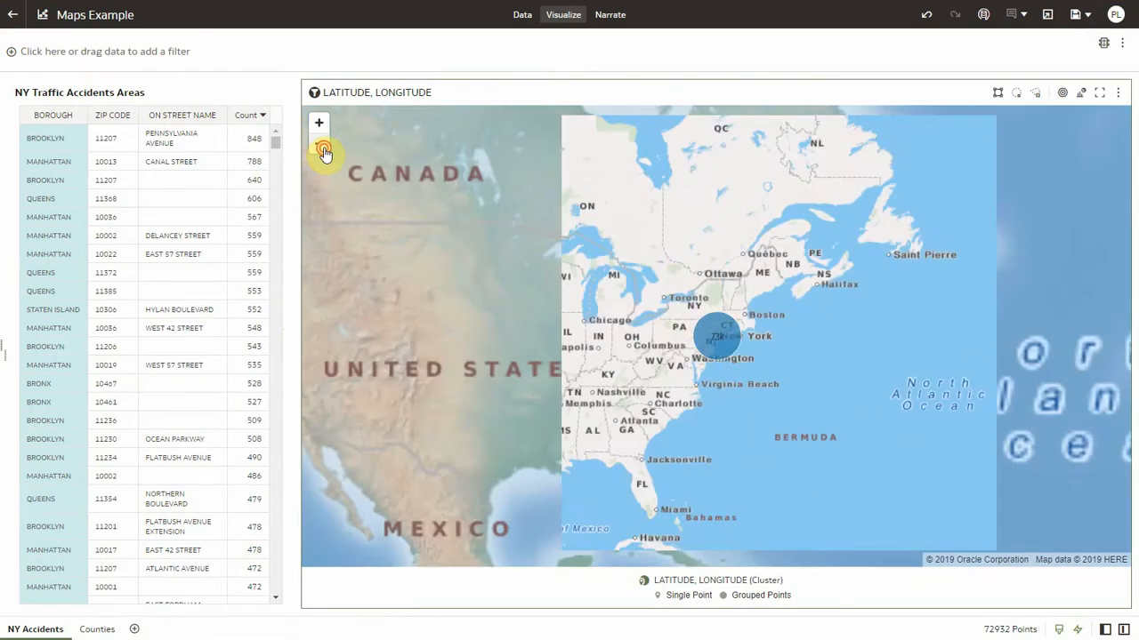
click(319, 145)
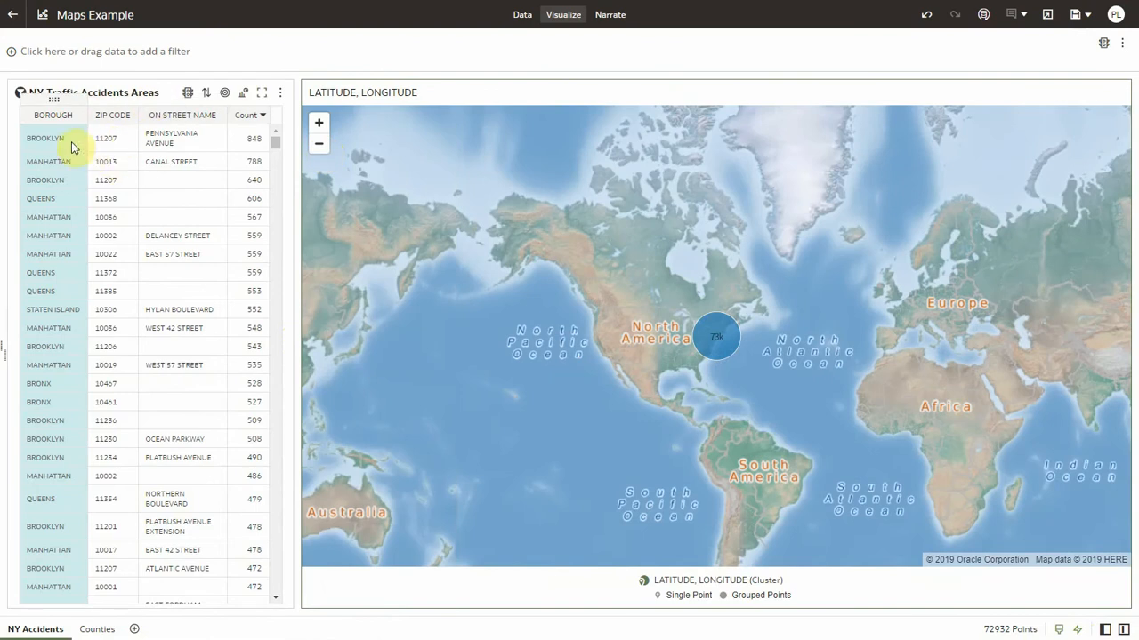
Zoom the map to selected table rows' accidents, the Brooklyn row then Hylan Boulevard.
click(54, 138)
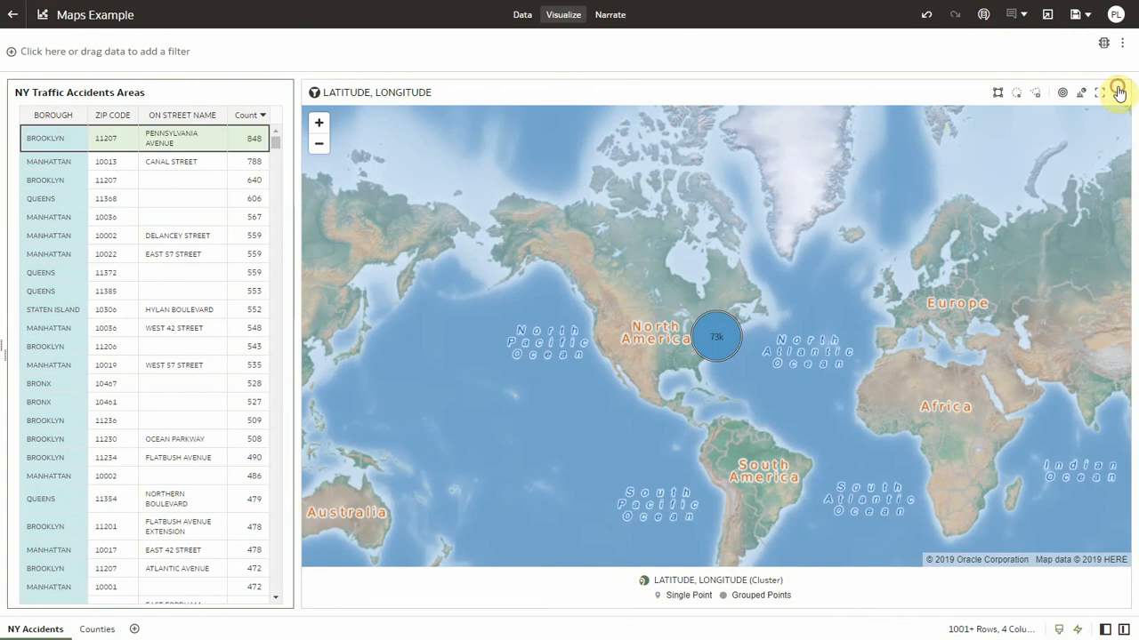
click(1119, 92)
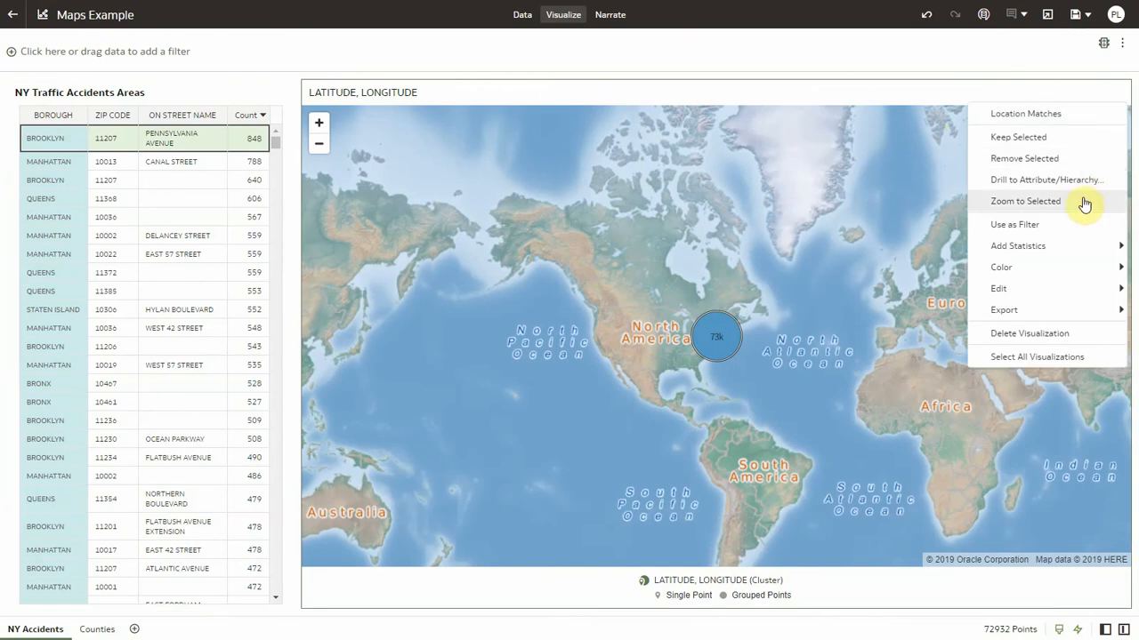
click(1025, 200)
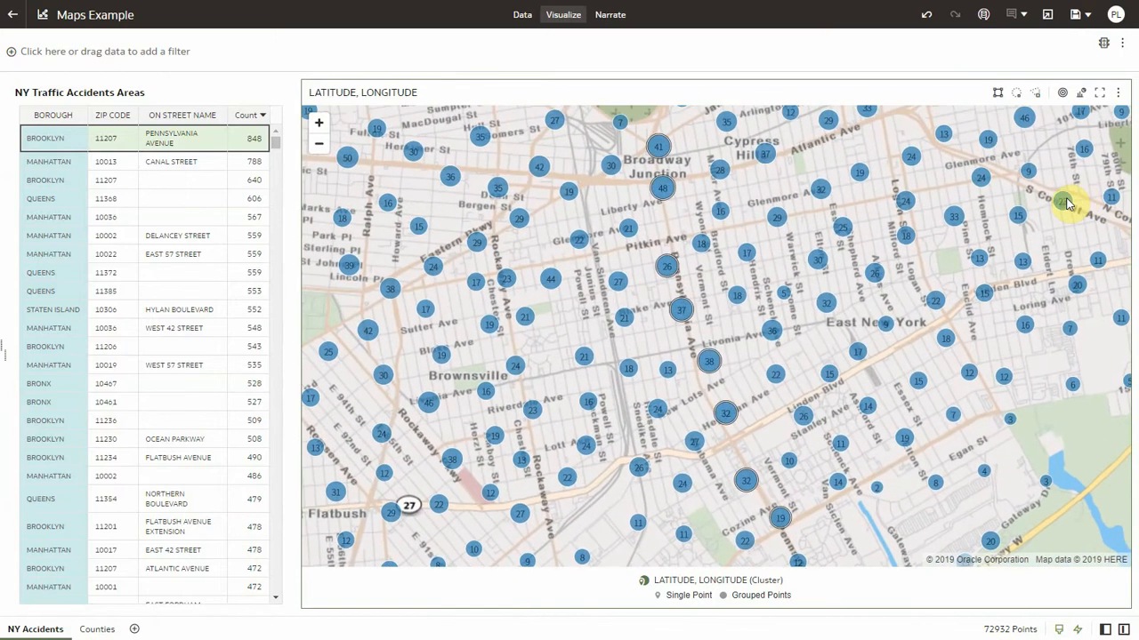
mouse_move(700, 326)
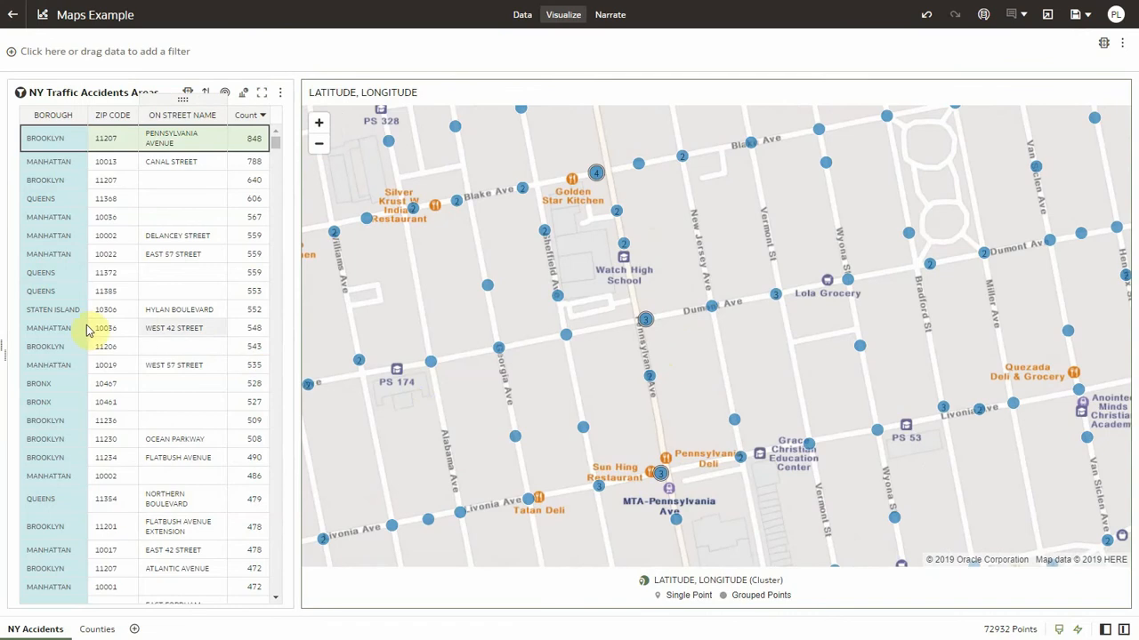
click(71, 310)
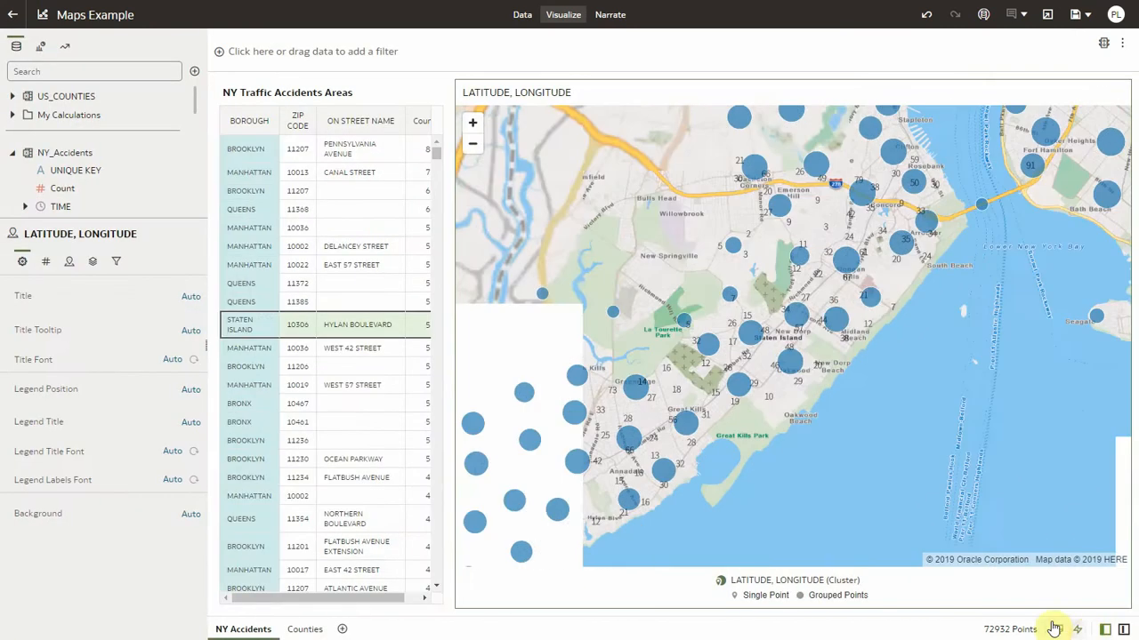
Show the accidents layer as a heatmap and zoom it to the selected row's accidents.
click(472, 144)
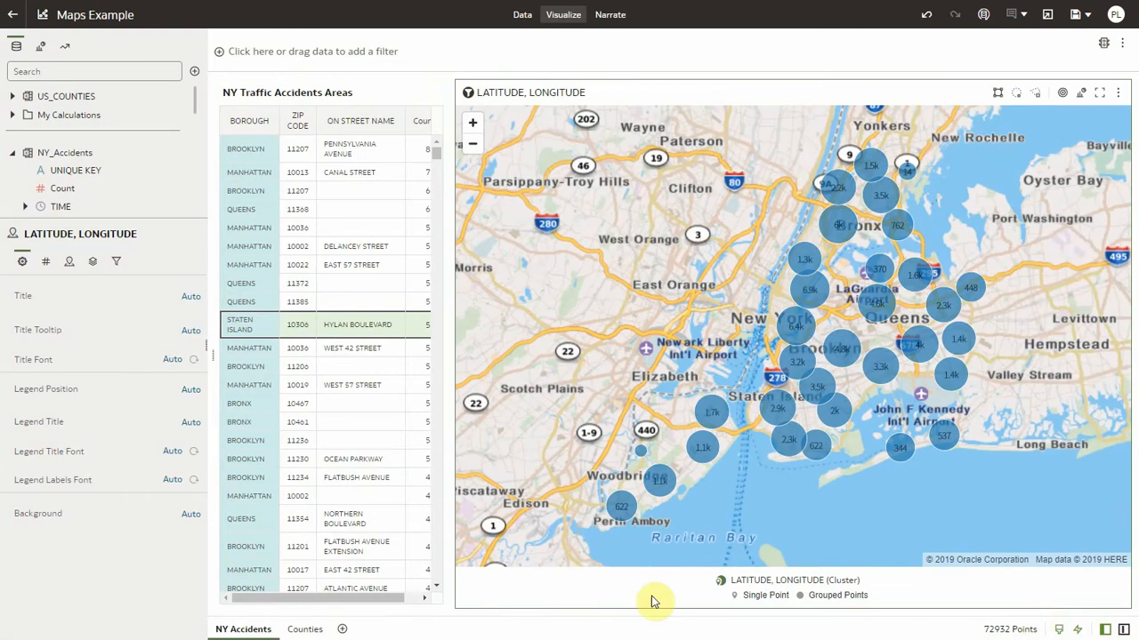
click(93, 260)
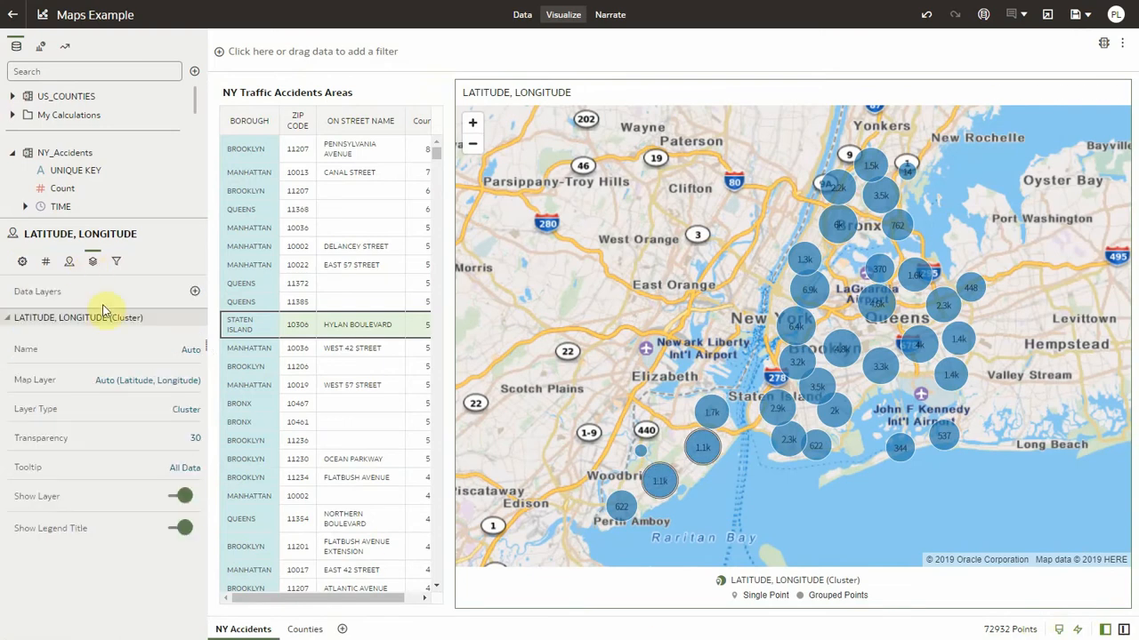
click(186, 409)
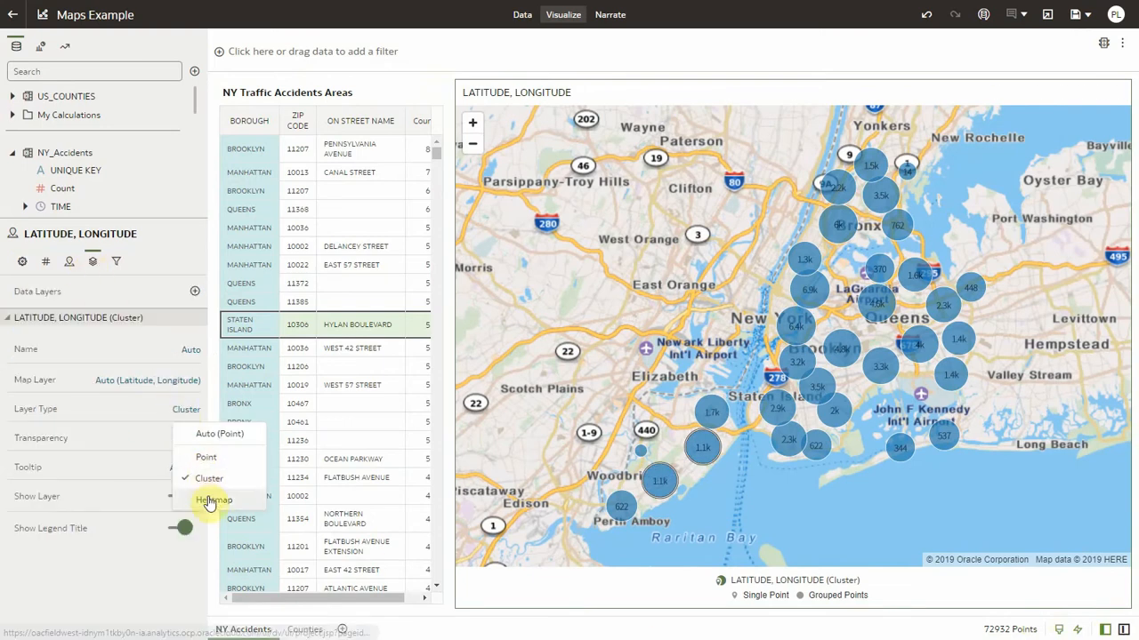
click(213, 500)
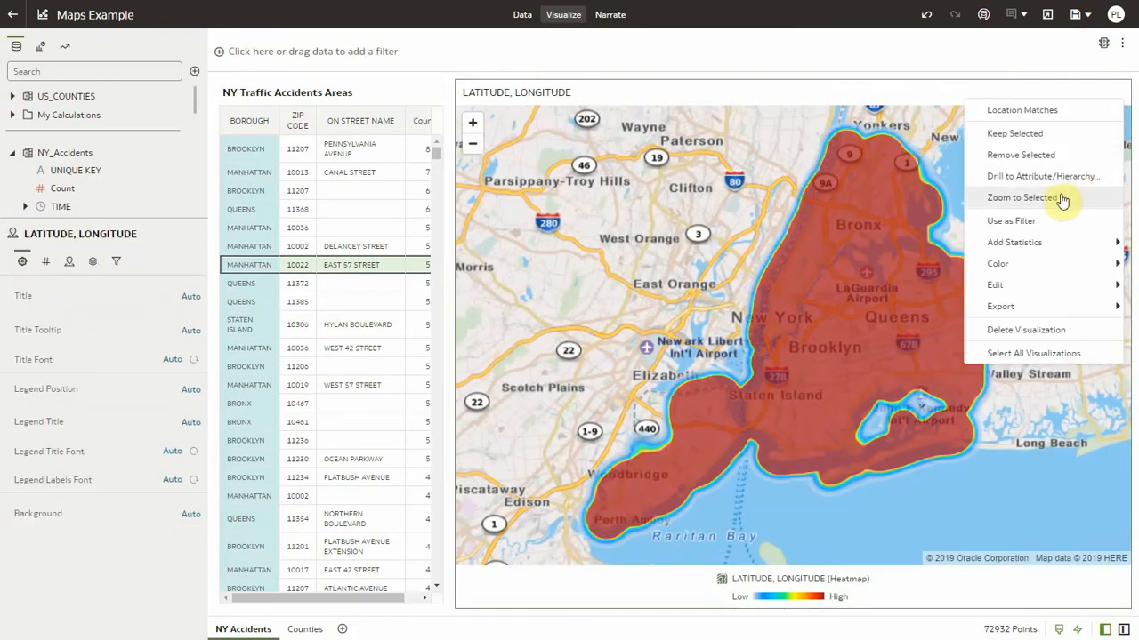
click(1028, 197)
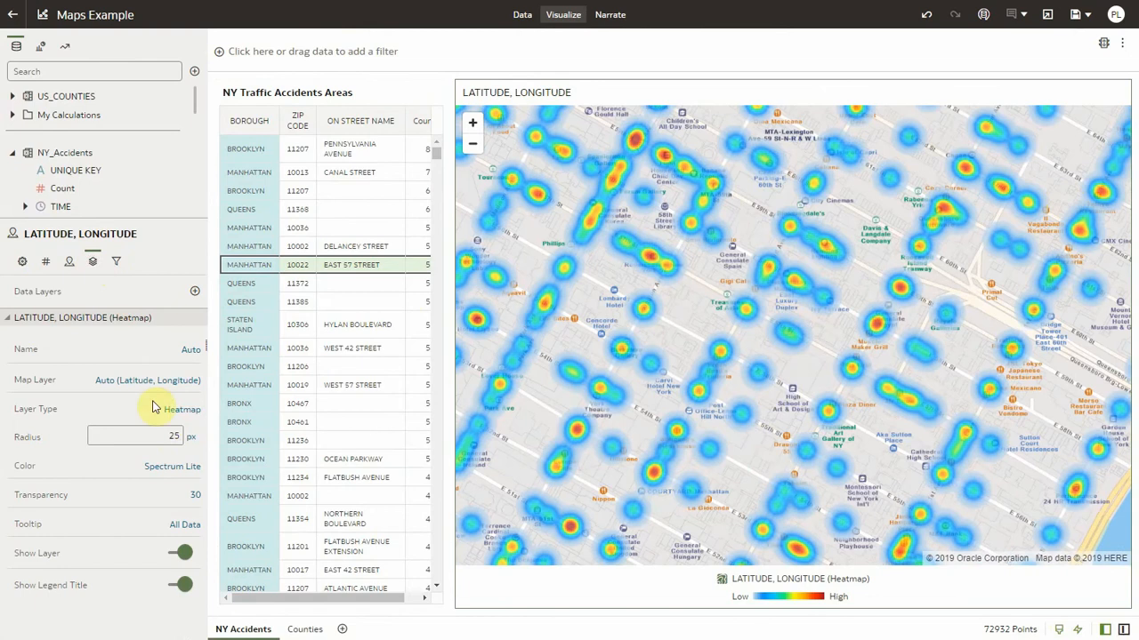
Switch the accidents layer type from Heatmap to Point.
click(181, 409)
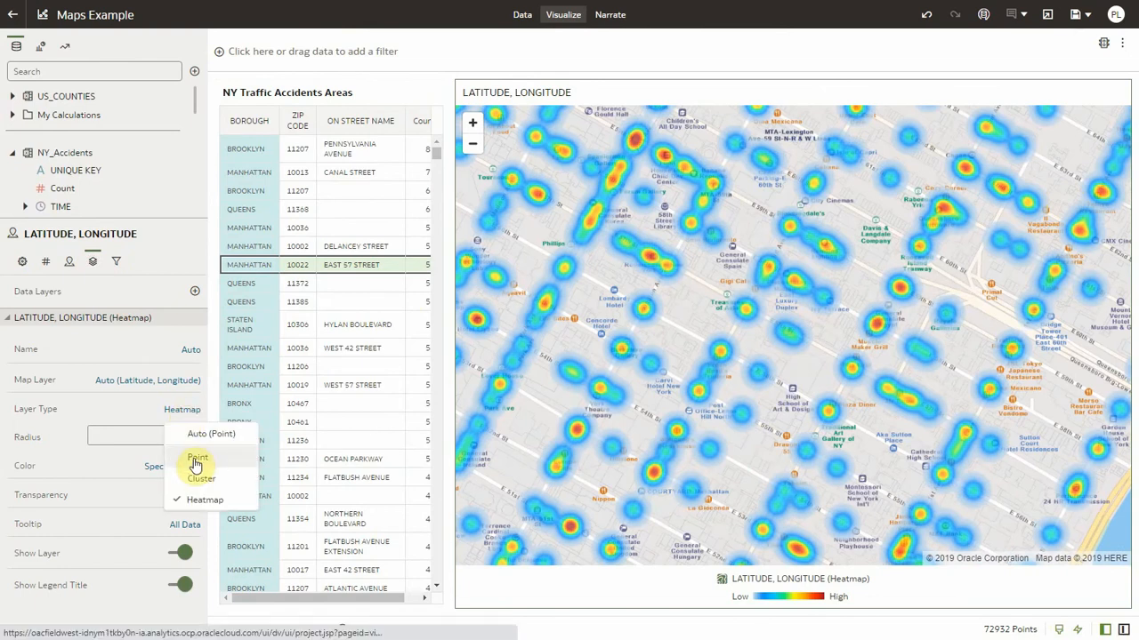
click(197, 457)
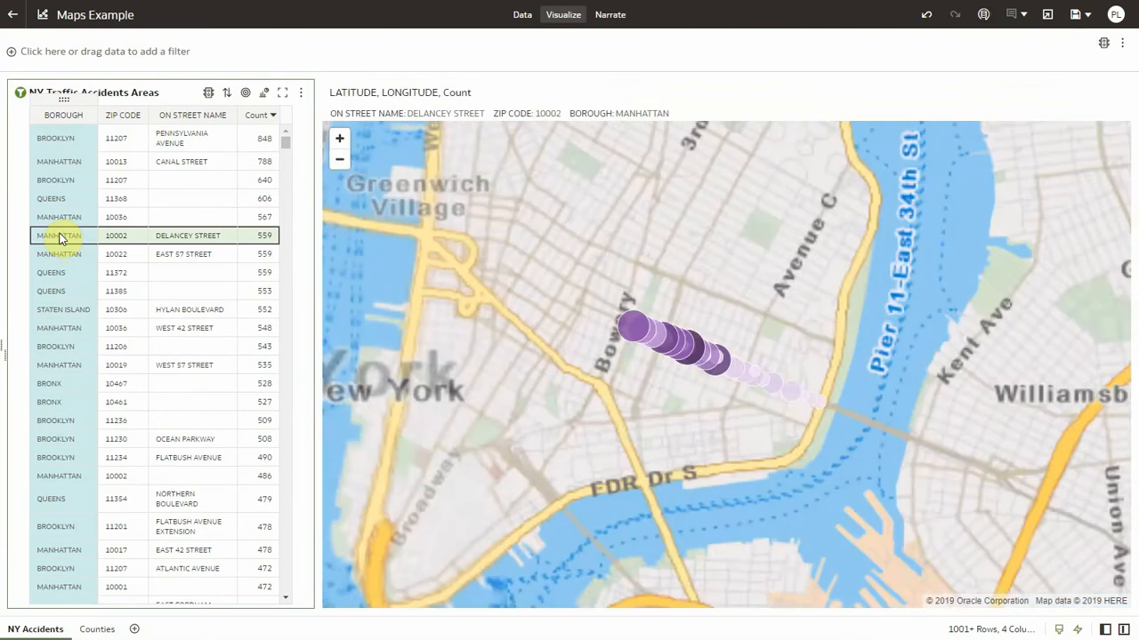
Refocus the point map on Delancey Street, Queens 11368, West 42 Street and Hylan Boulevard rows.
click(339, 137)
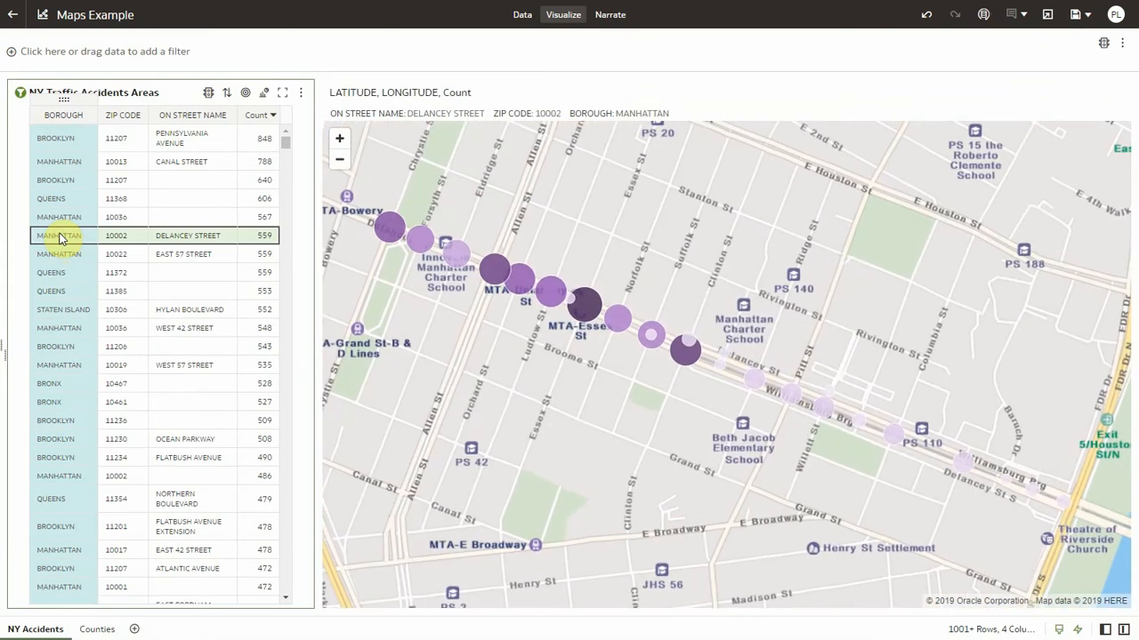
click(62, 199)
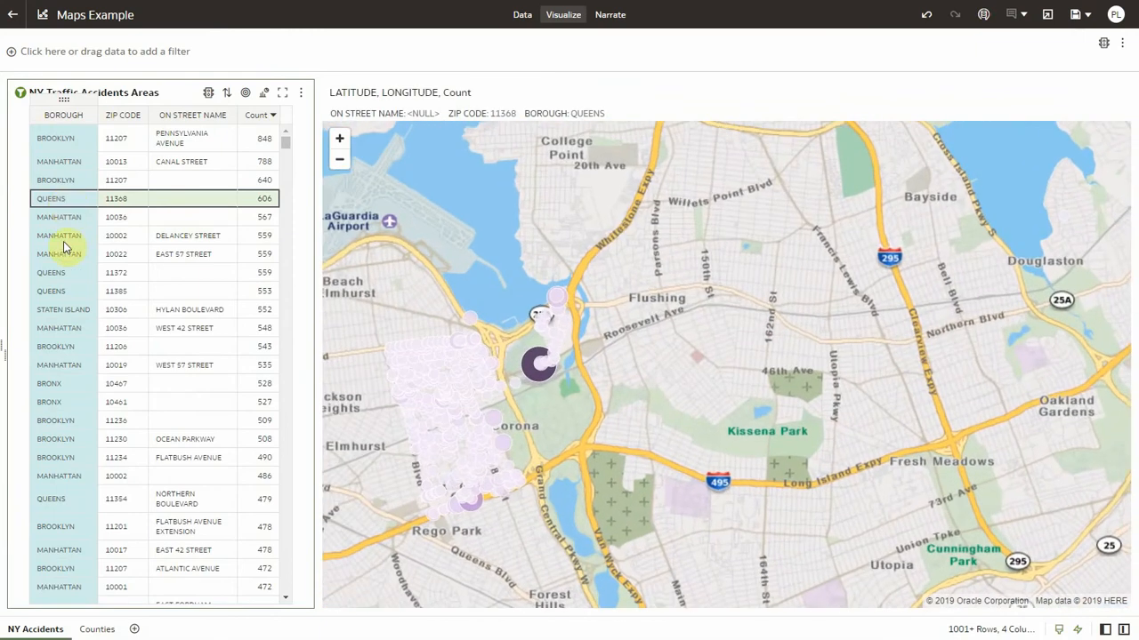
click(55, 346)
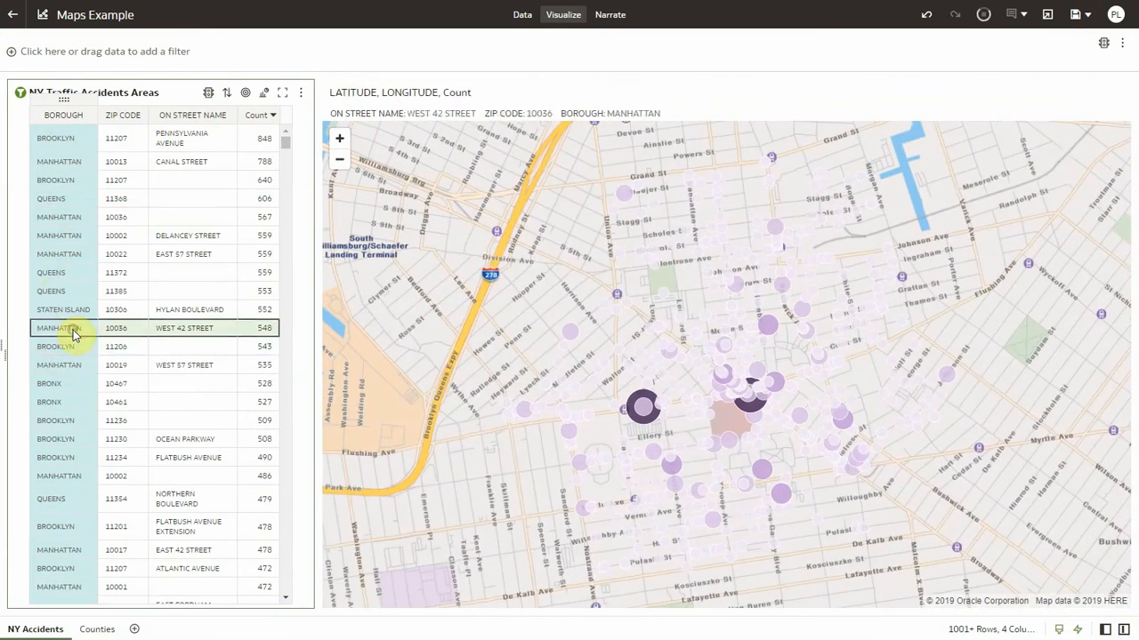
click(339, 138)
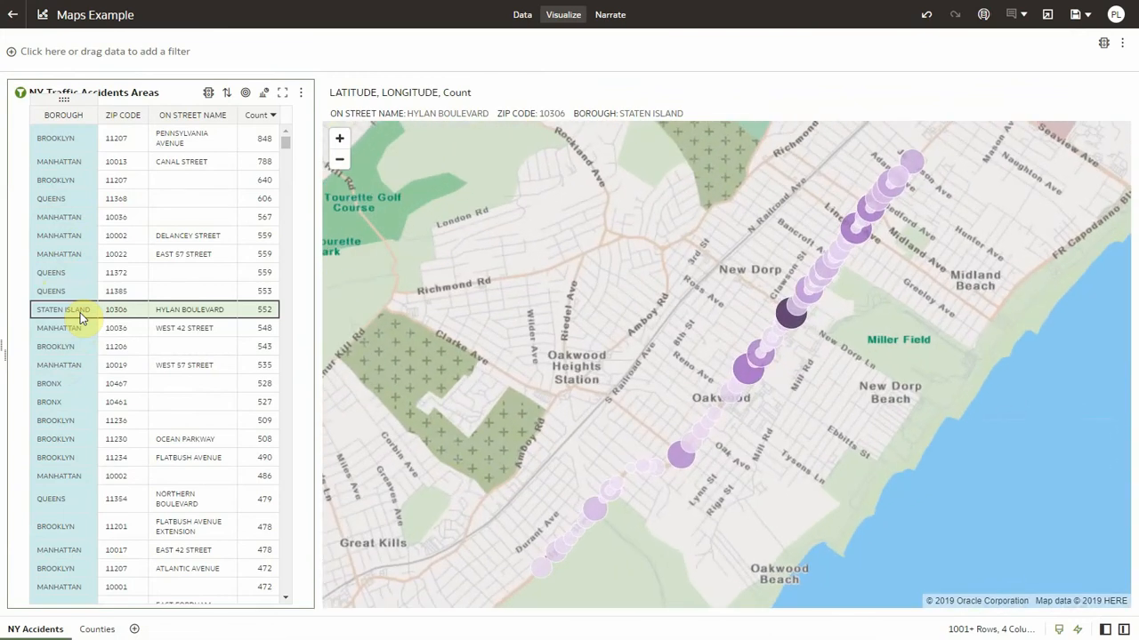
mouse_move(40, 180)
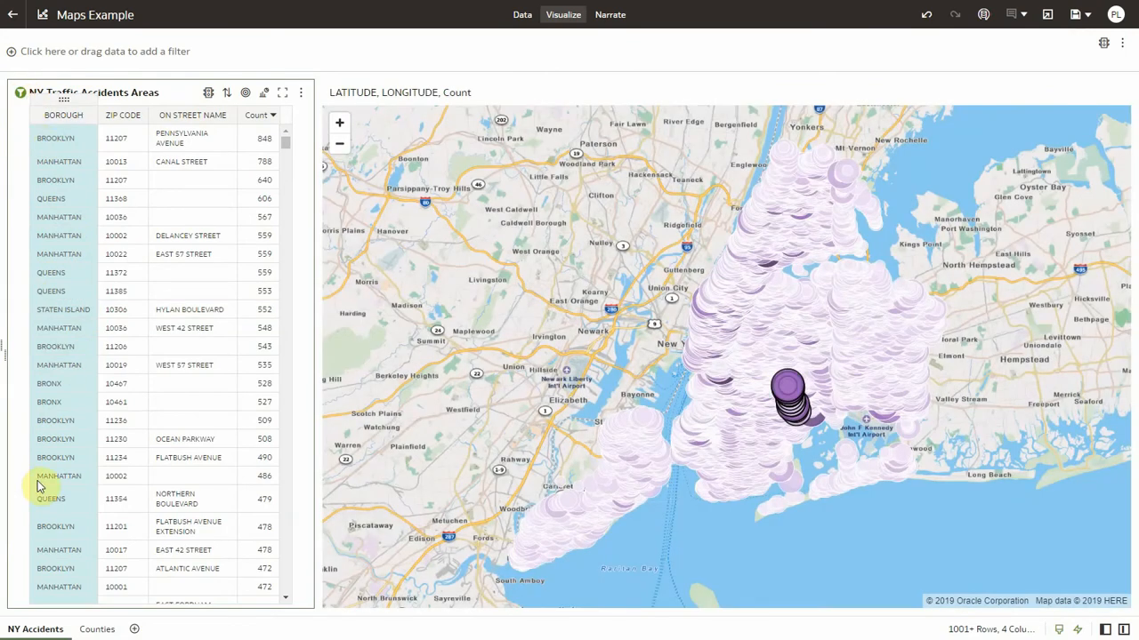
On the Counties sheet, upgrade the legacy US Counties Mapviewer visualization to the new rendering.
click(96, 628)
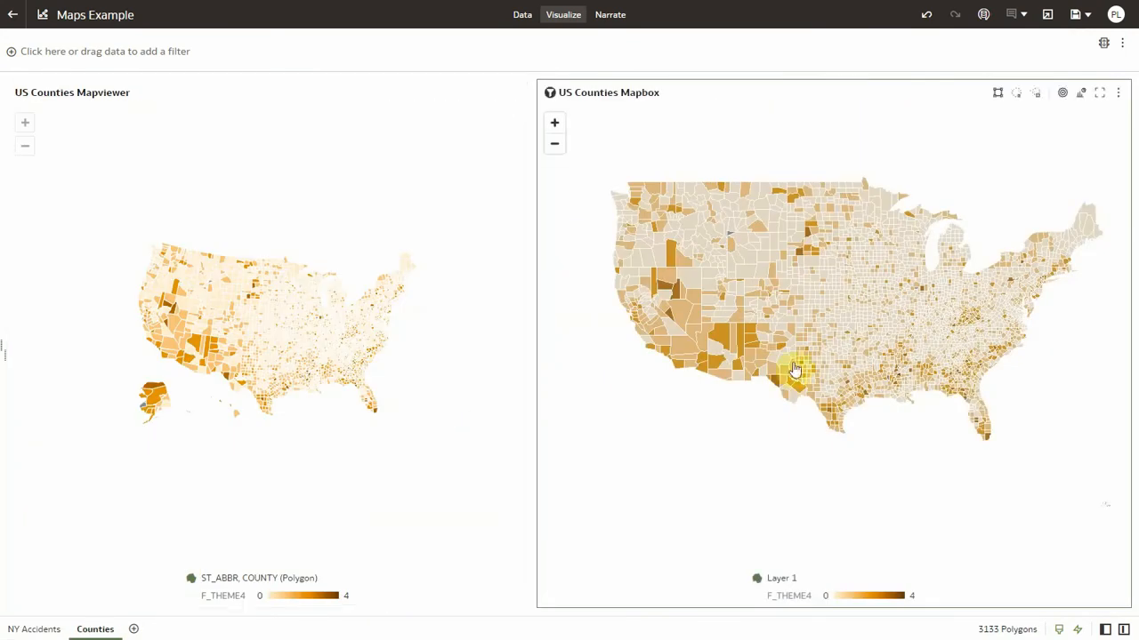
mouse_move(959, 387)
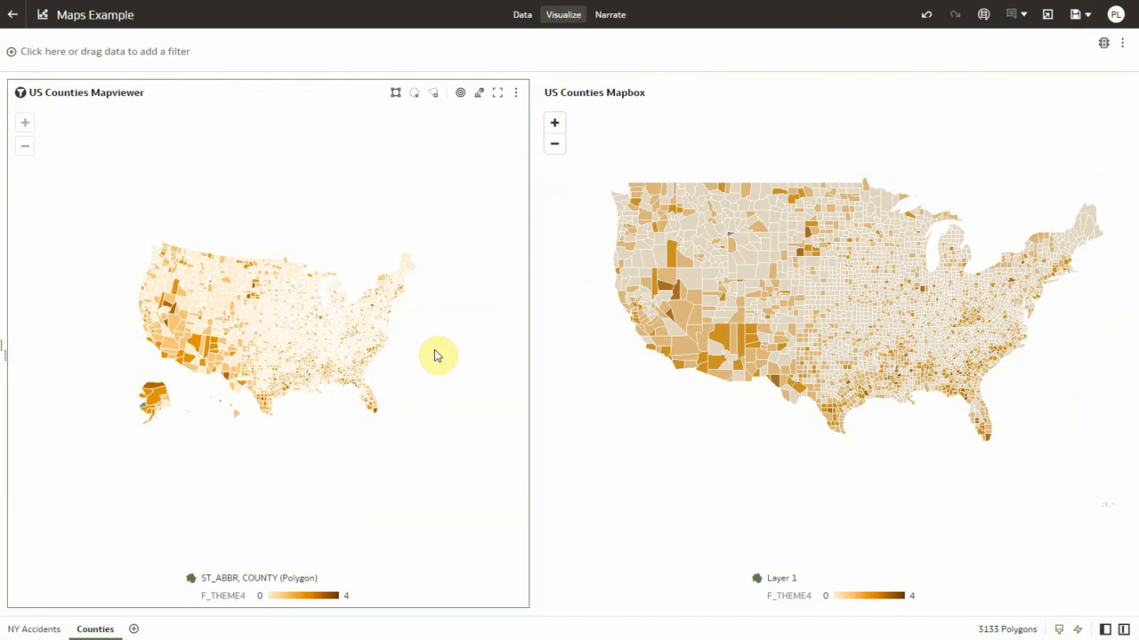
right_click(435, 356)
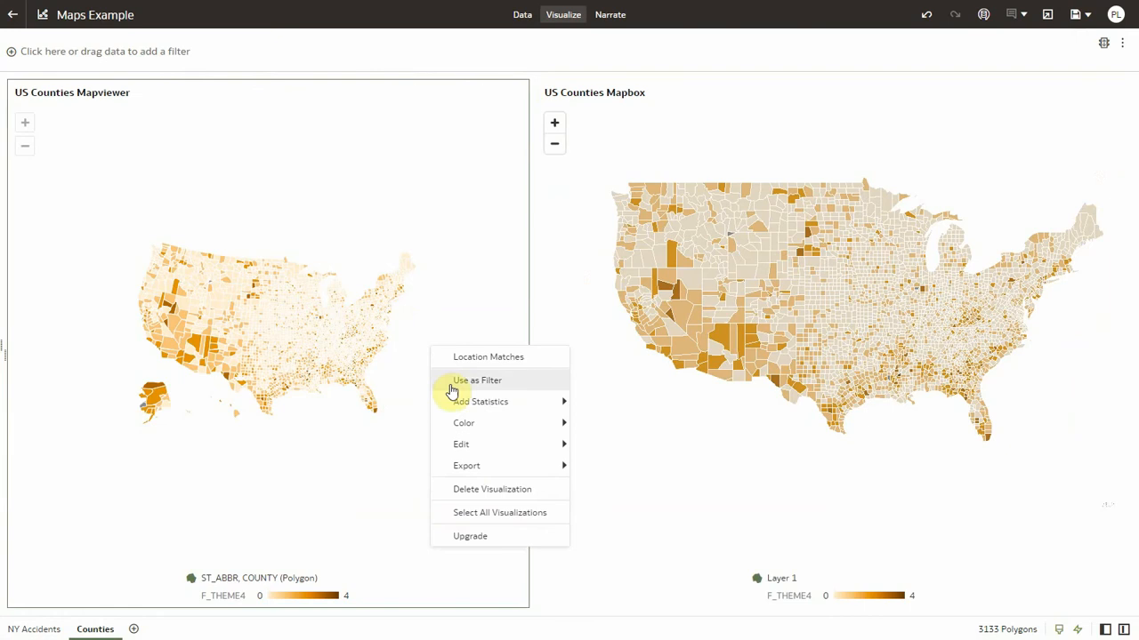
mouse_move(496, 535)
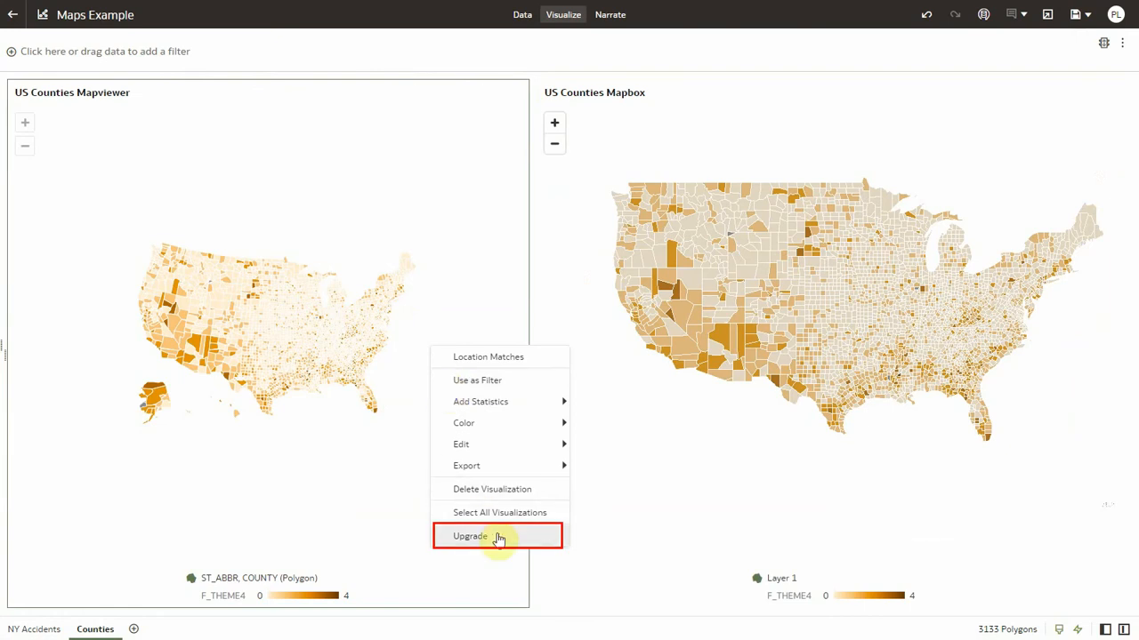
mouse_move(496, 538)
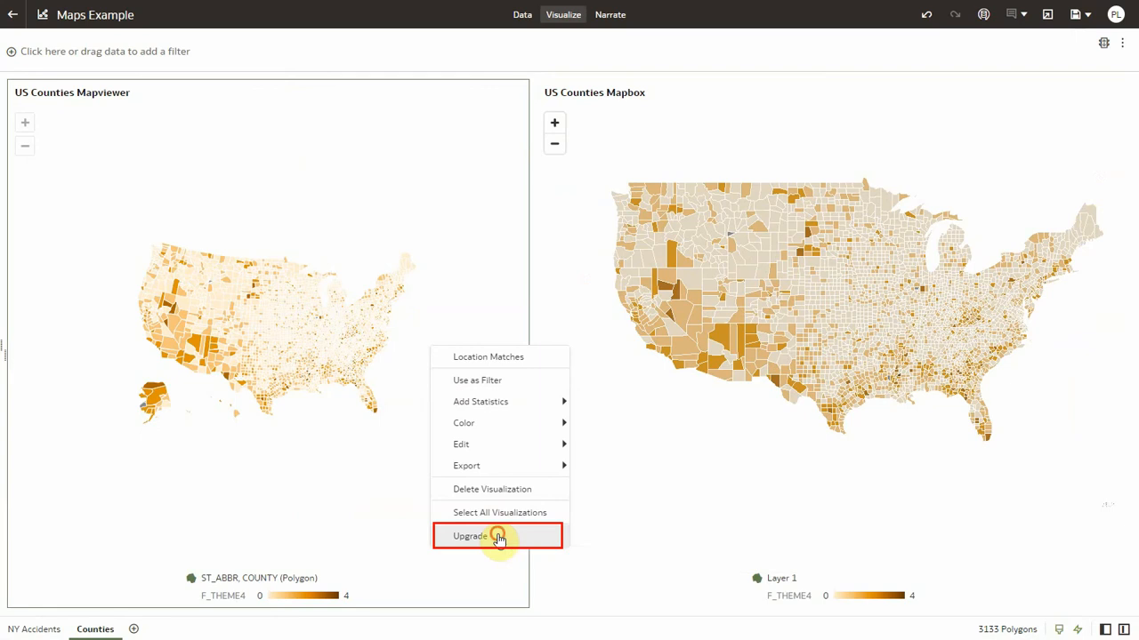
click(470, 536)
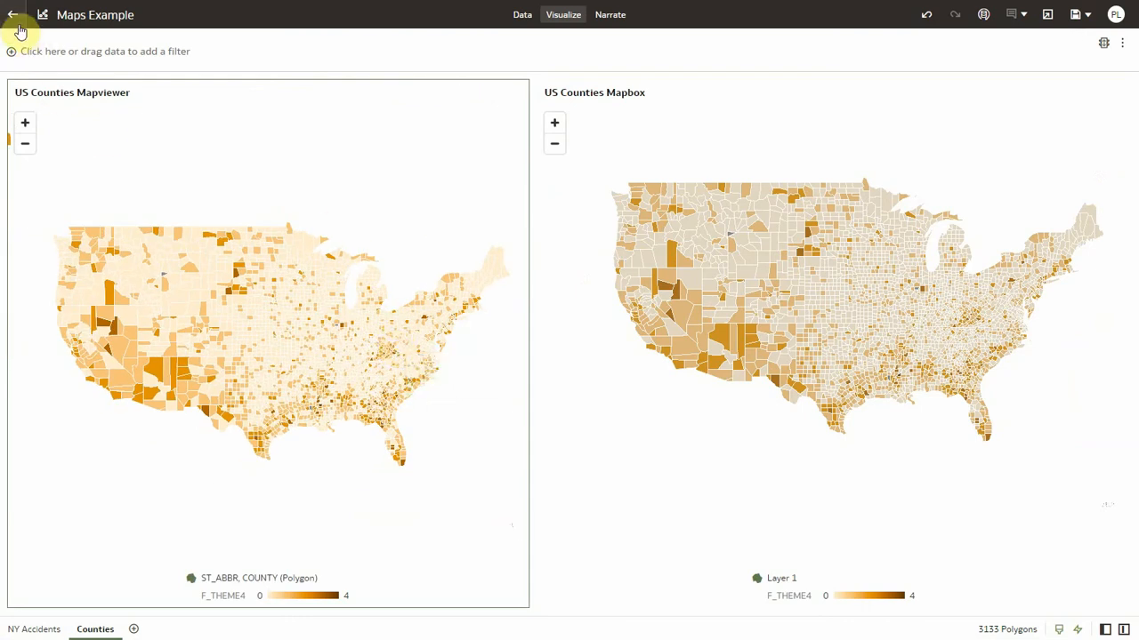
From the catalog, show Console > Maps backgrounds and the background types available to add.
click(13, 14)
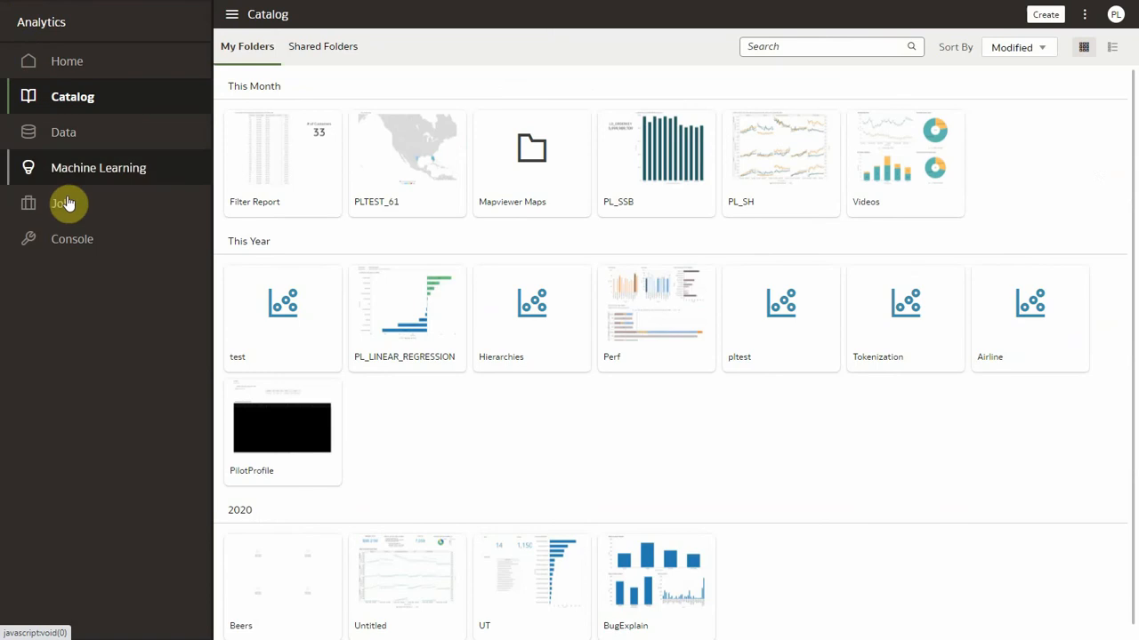
click(72, 238)
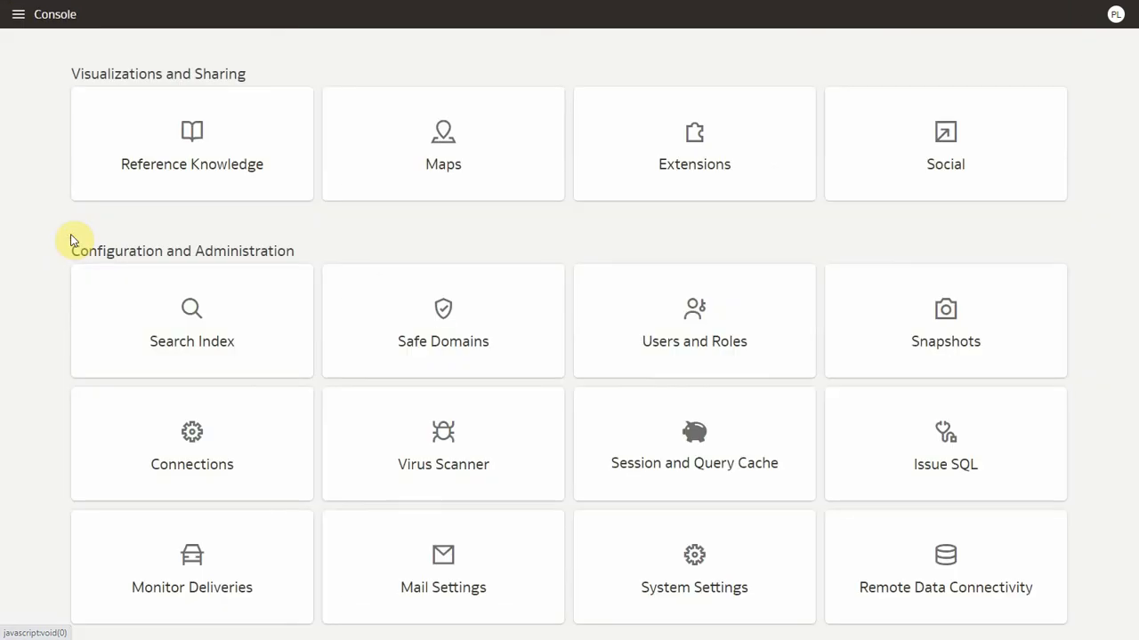
click(443, 144)
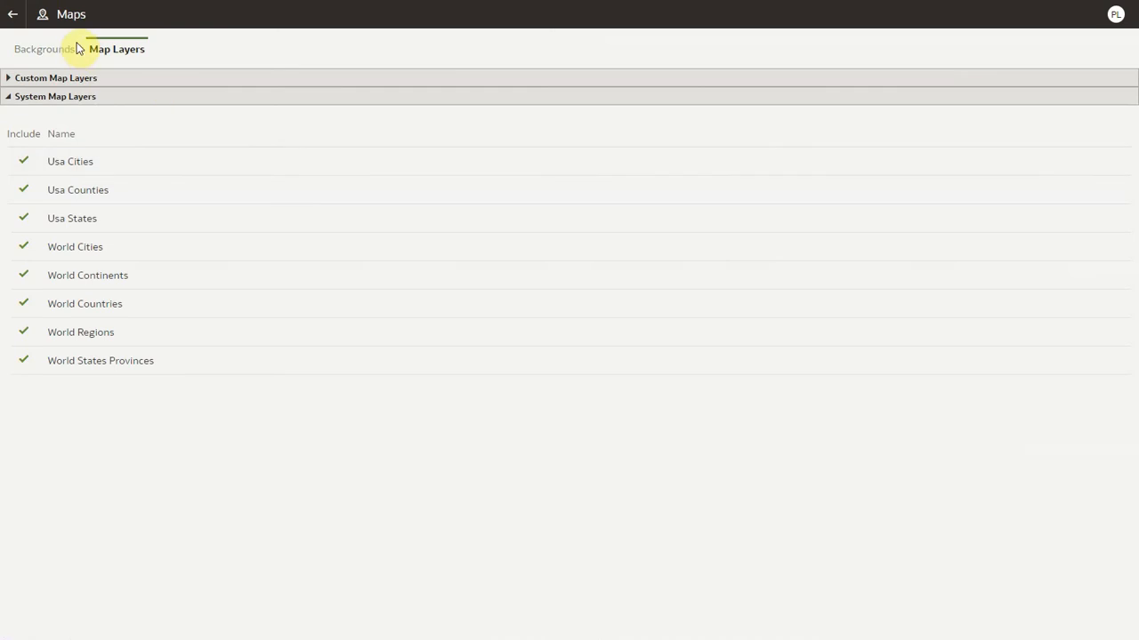
click(44, 49)
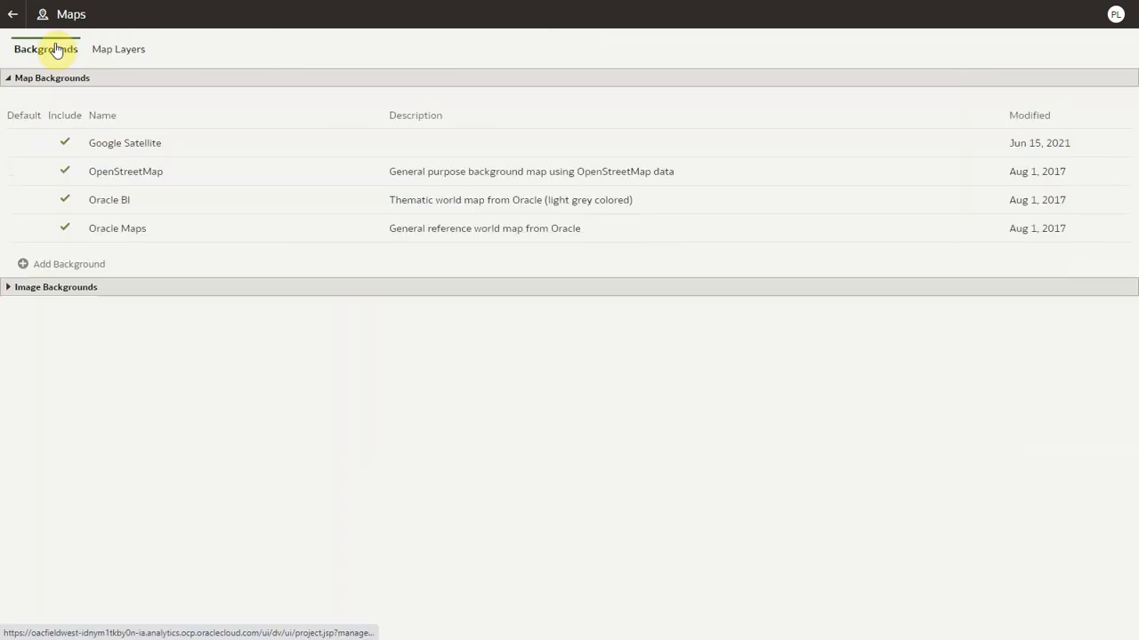
click(69, 263)
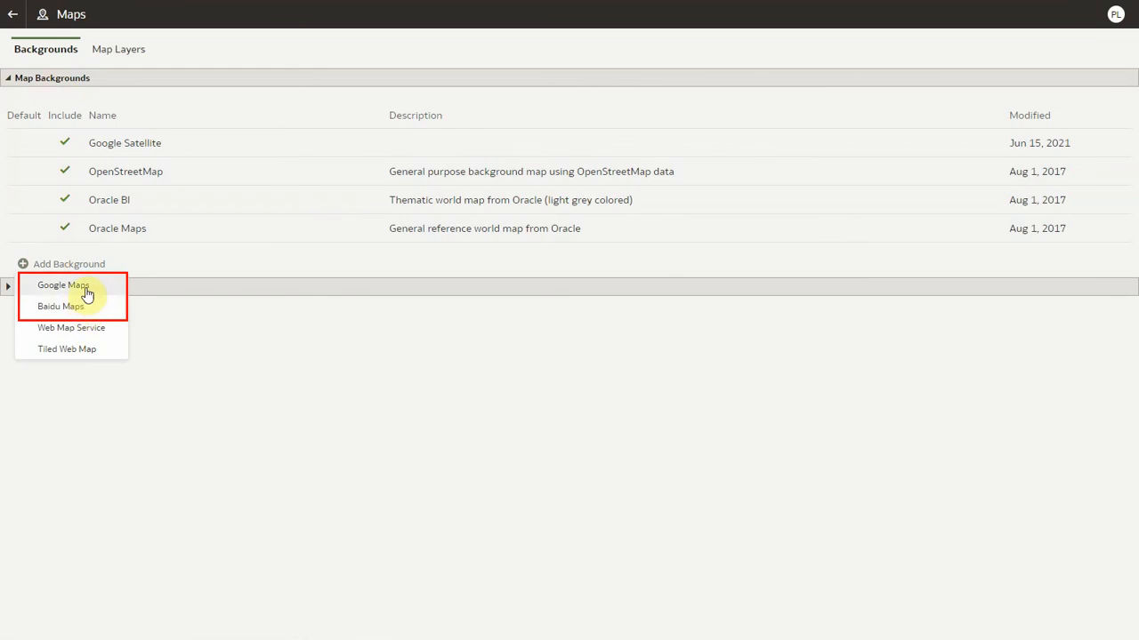
mouse_move(86, 296)
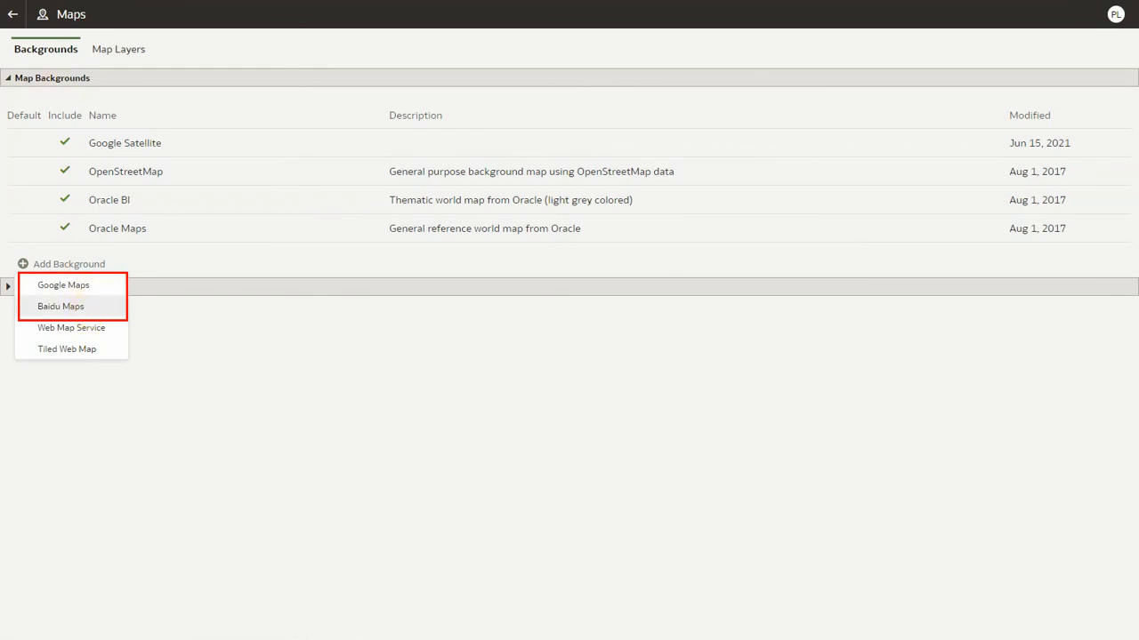